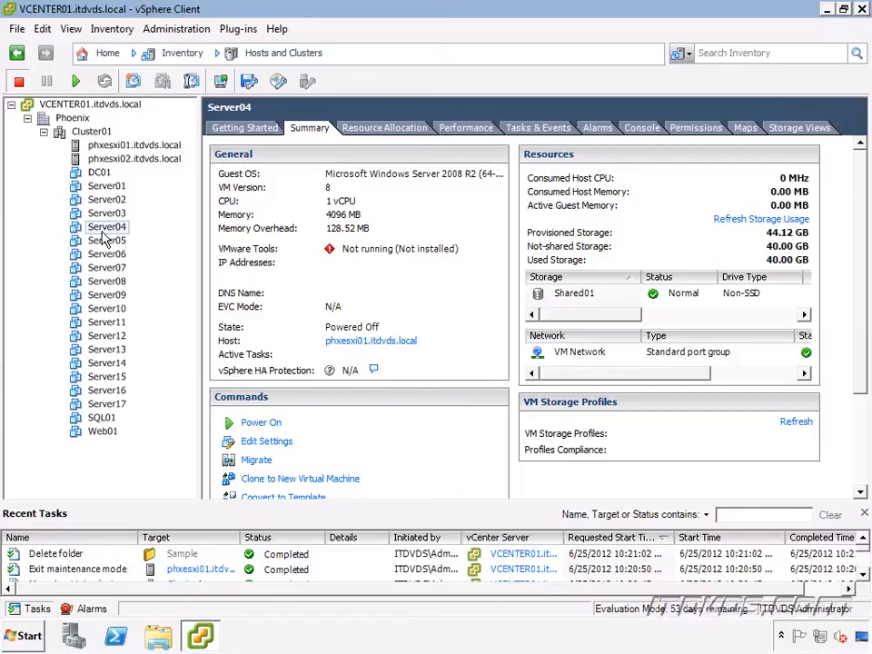
pyautogui.moveTo(141, 247)
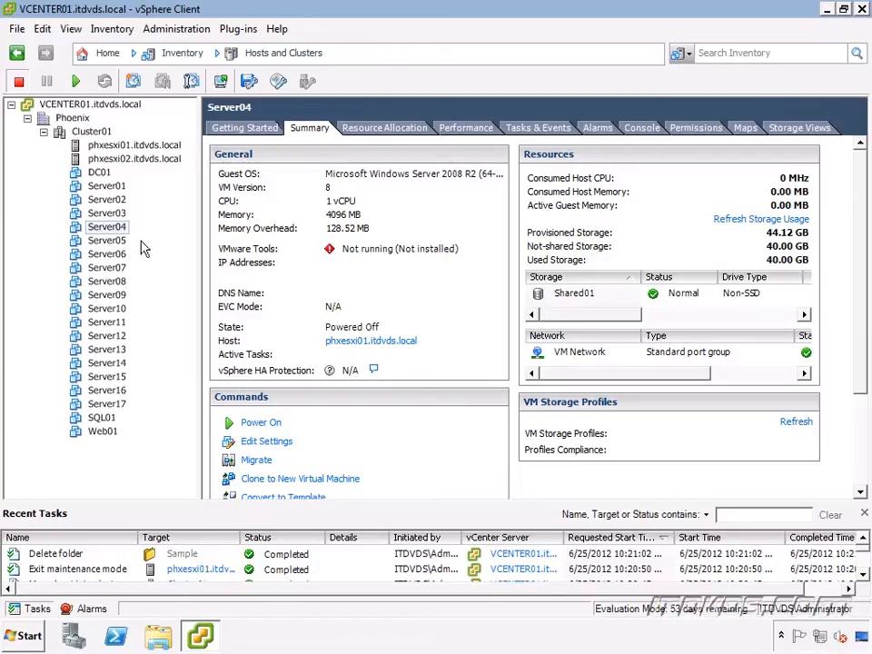
pyautogui.moveTo(363, 354)
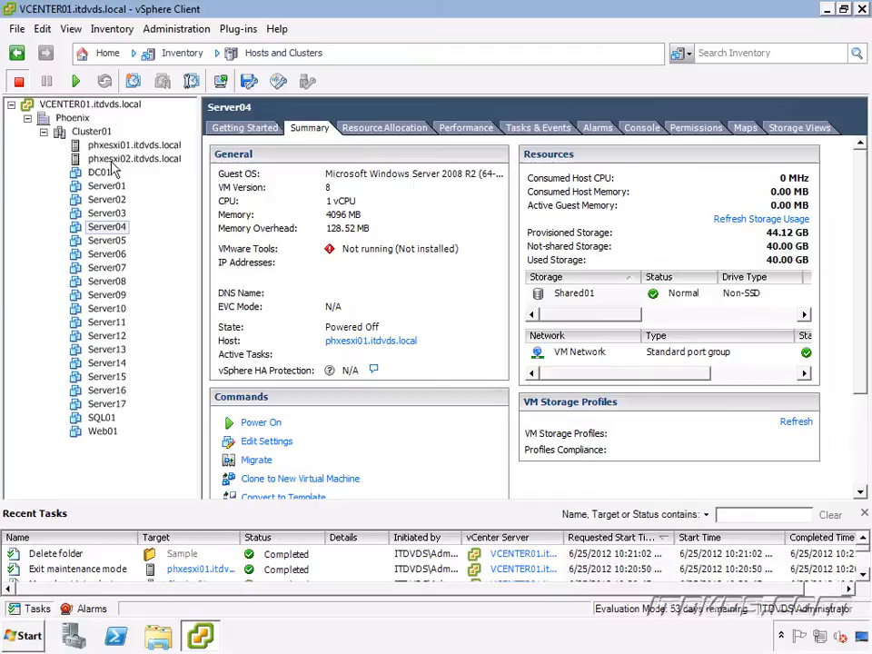
pyautogui.moveTo(131, 168)
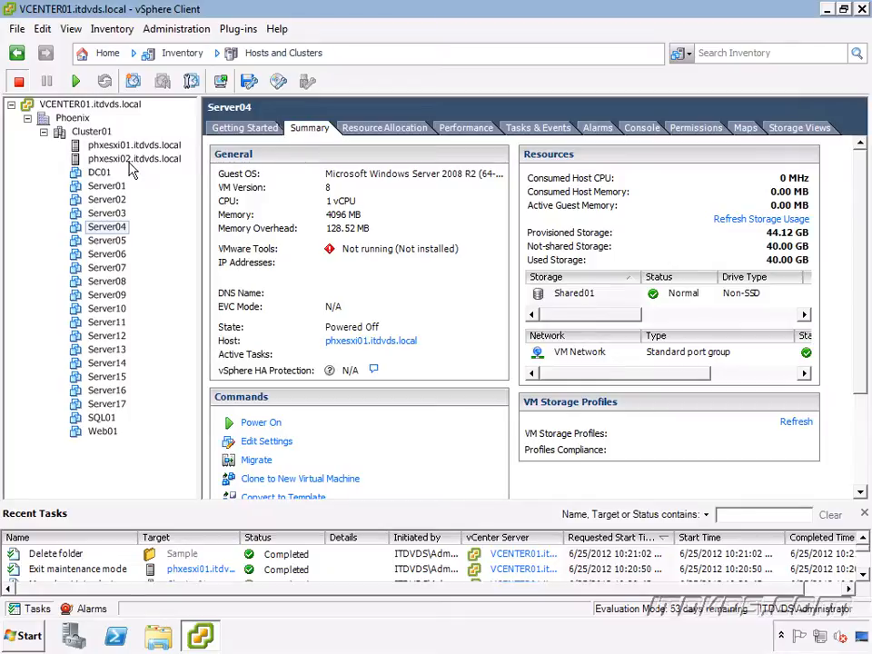
pyautogui.moveTo(113, 239)
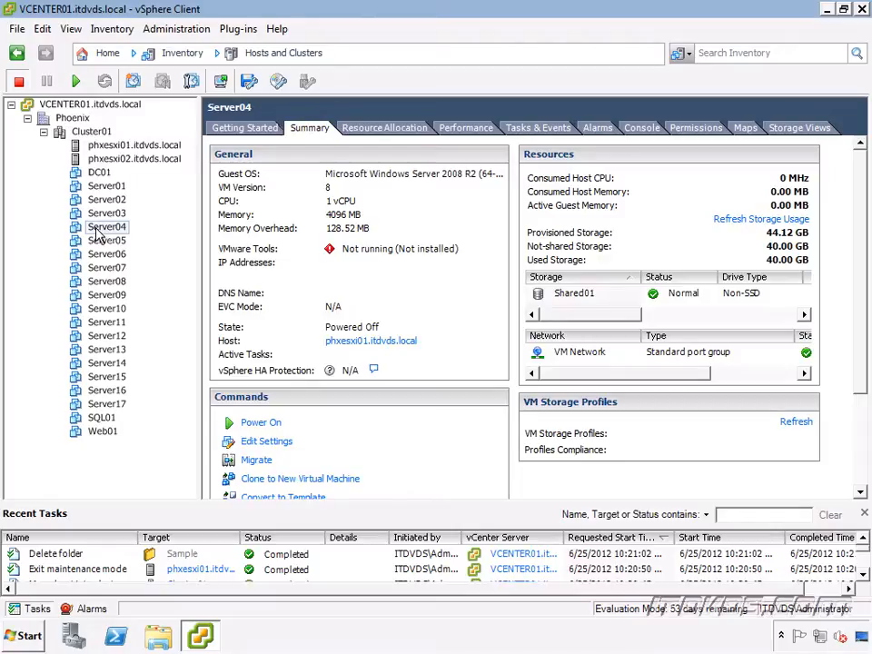
# - Start a migration of Server04 from its context menu, then cancel the wizard
pyautogui.rightClick(107, 225)
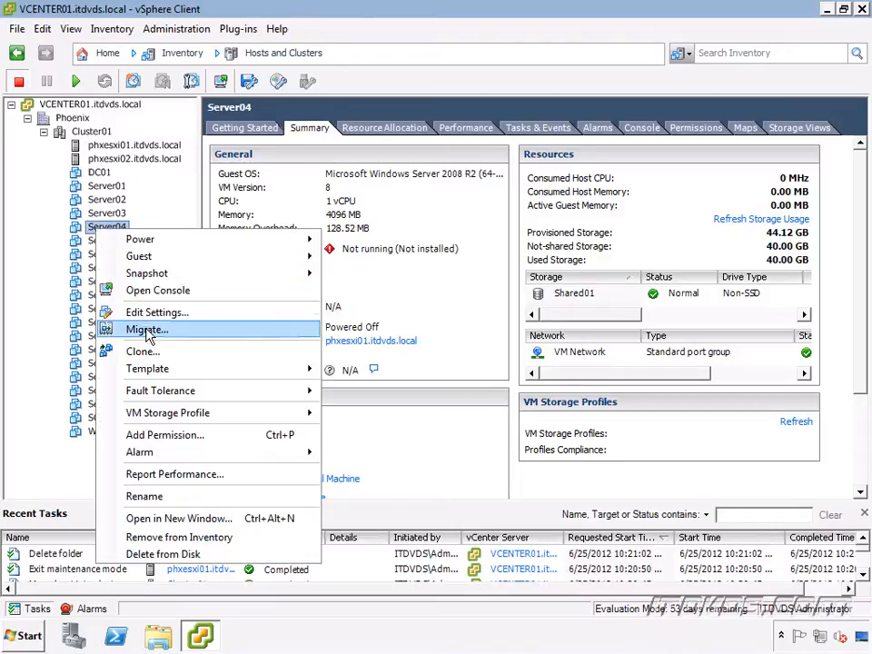
pyautogui.click(145, 328)
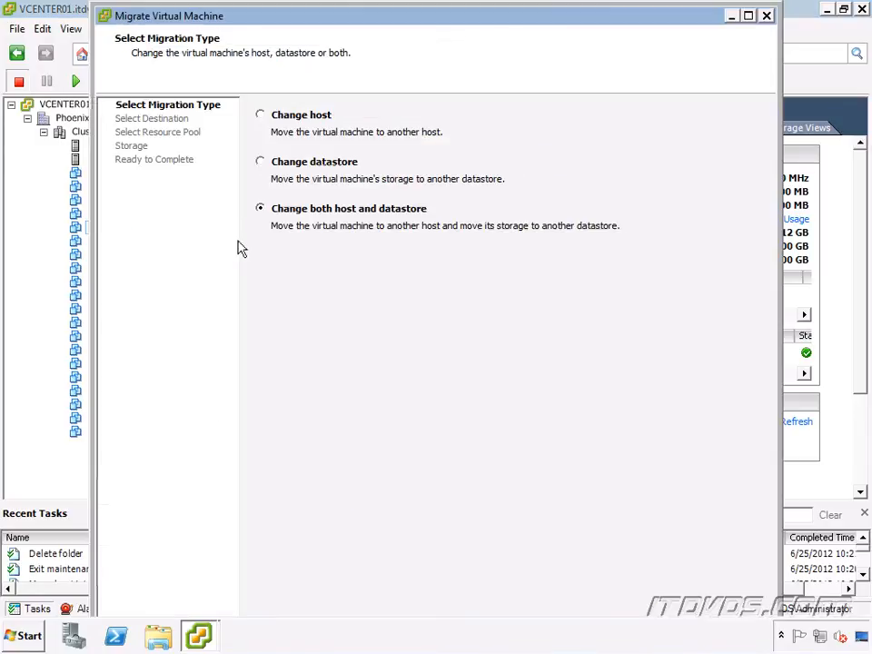
pyautogui.moveTo(309, 149)
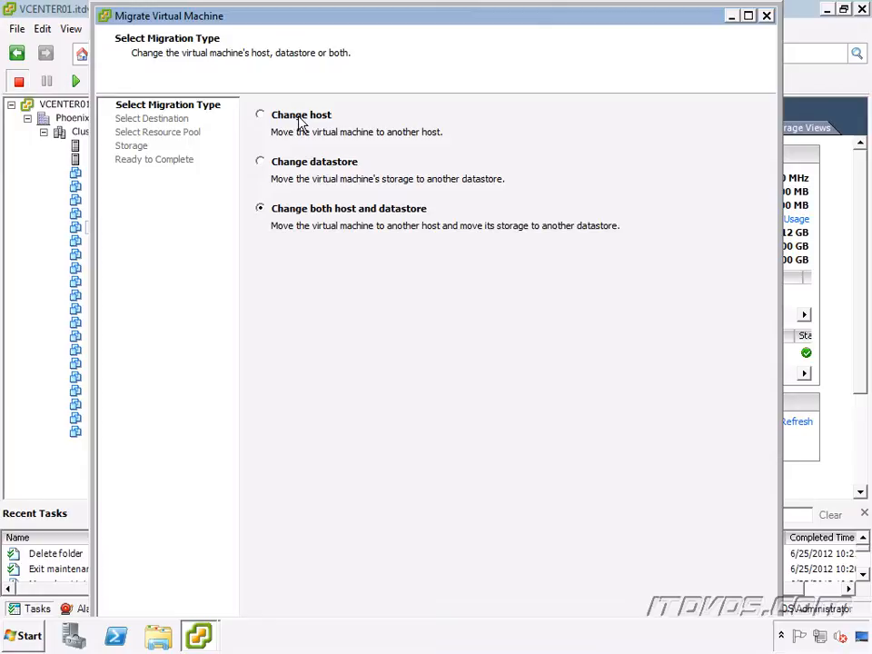
pyautogui.moveTo(317, 173)
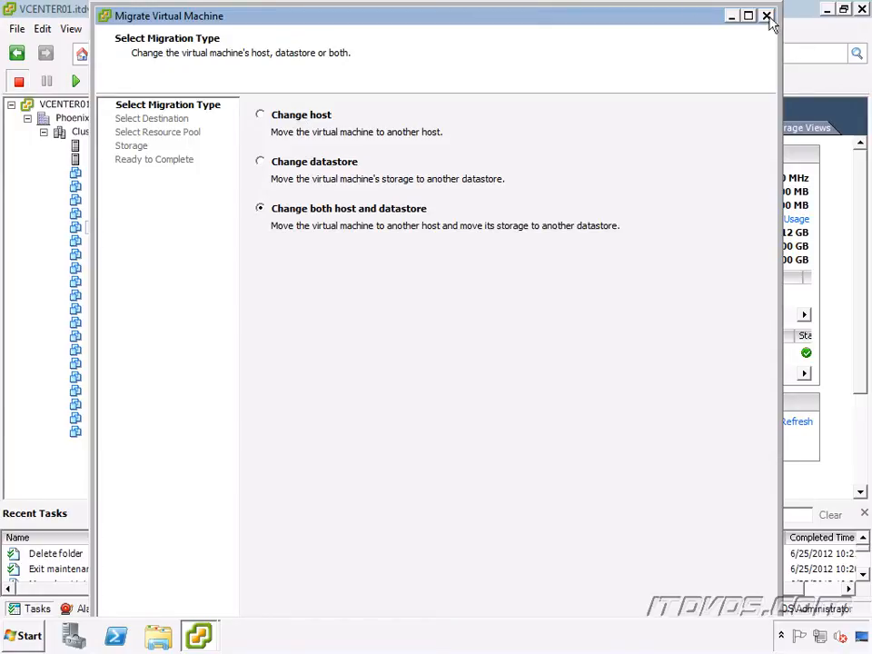
pyautogui.click(766, 16)
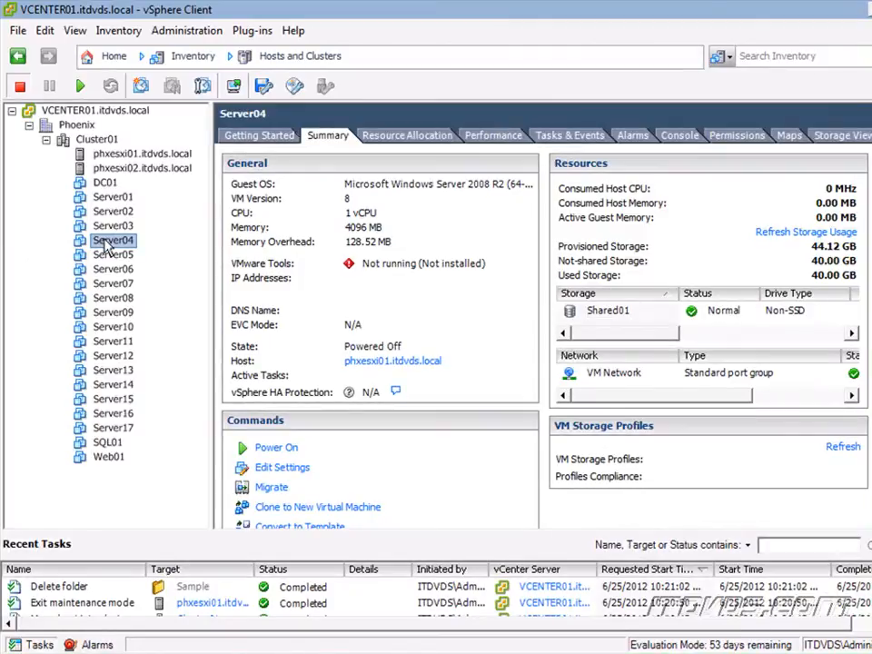
# - Restart Server04's migration, maximize the wizard and keep 'Change both host and datastore'
pyautogui.rightClick(113, 240)
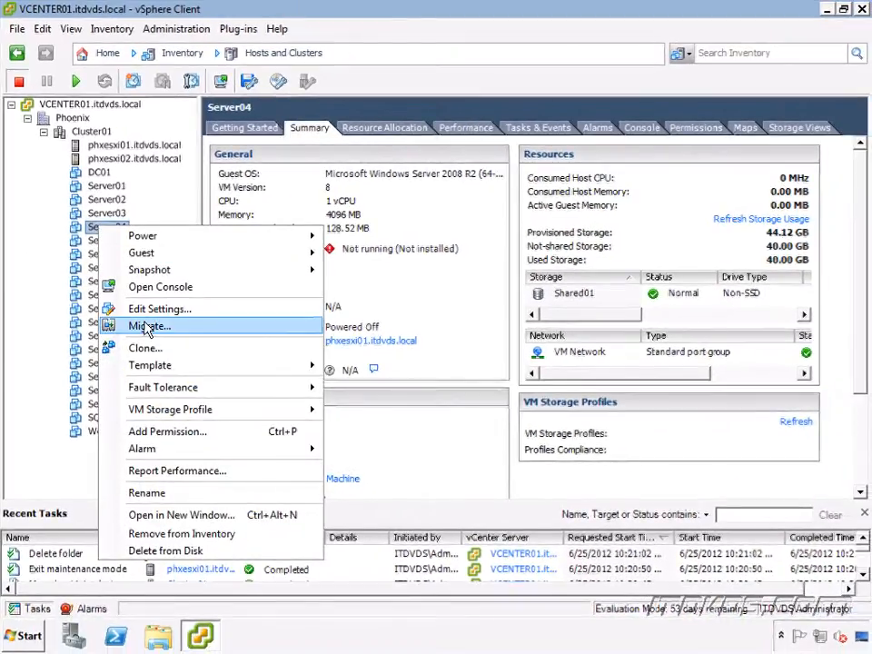
pyautogui.click(149, 325)
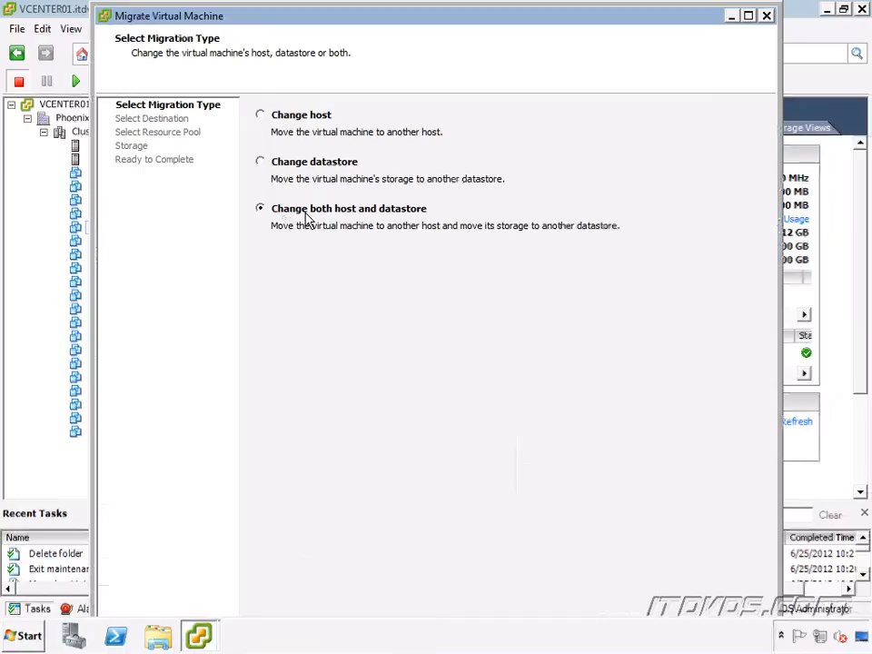
pyautogui.moveTo(319, 218)
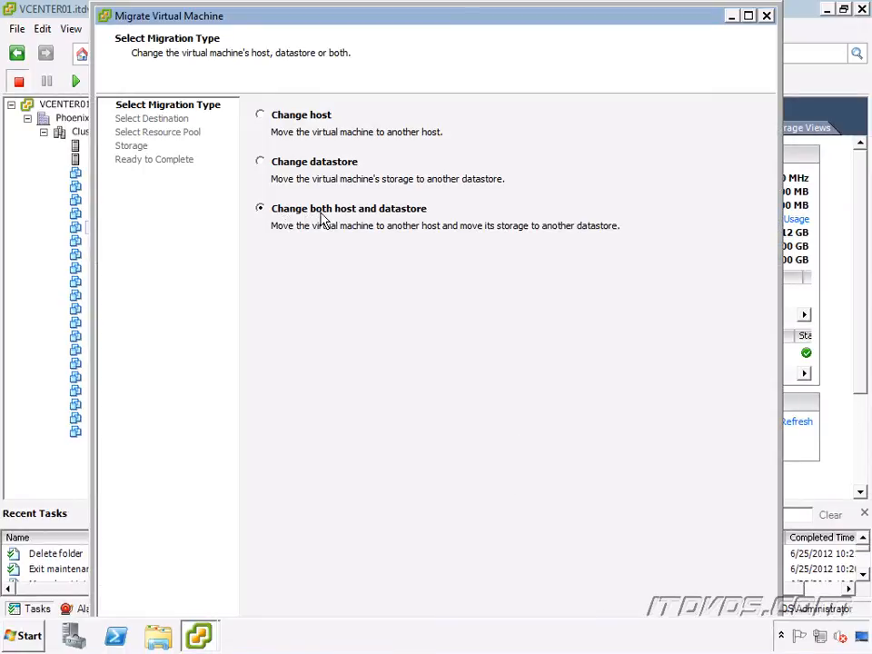
pyautogui.moveTo(748, 28)
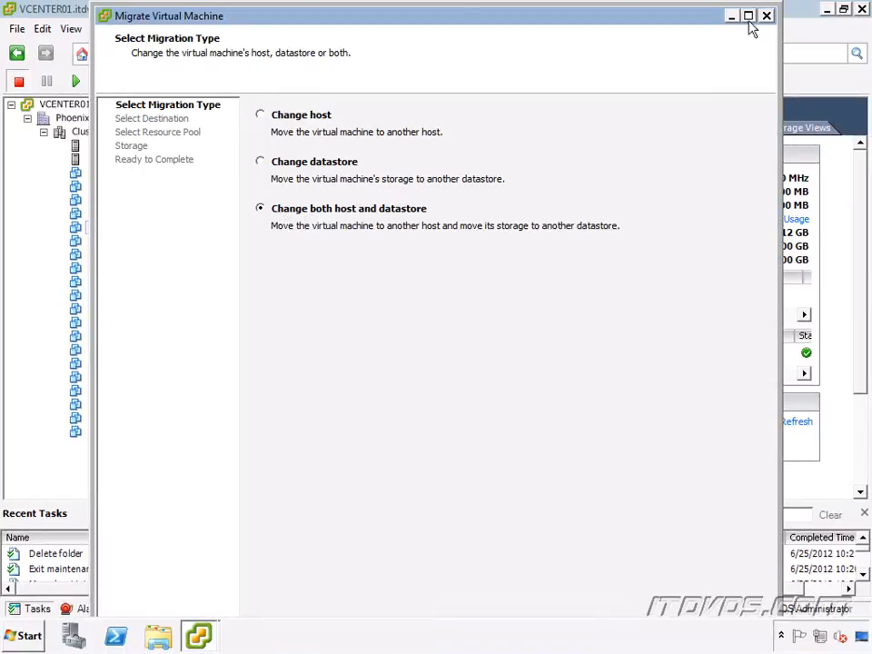
pyautogui.click(747, 15)
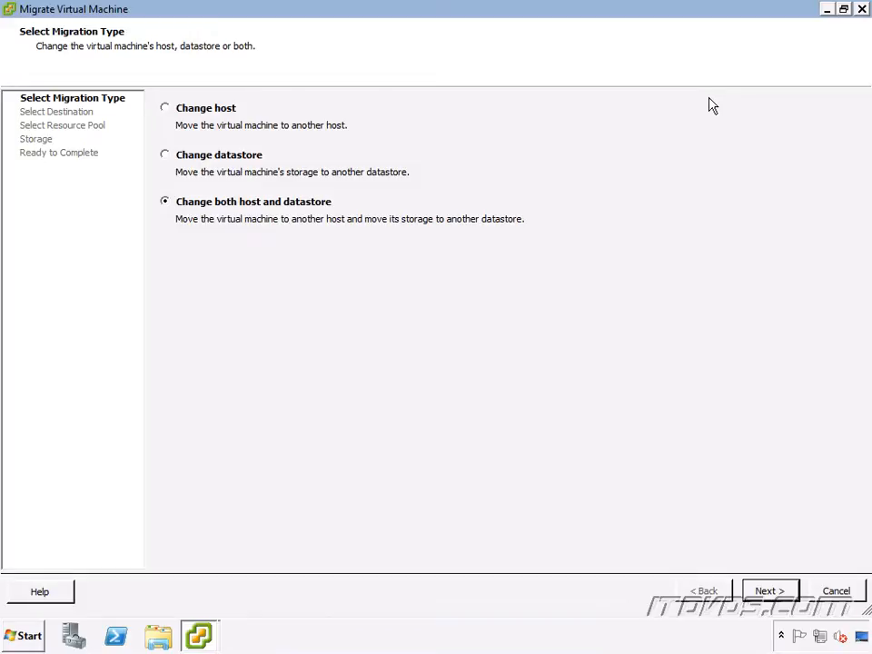
pyautogui.moveTo(232, 214)
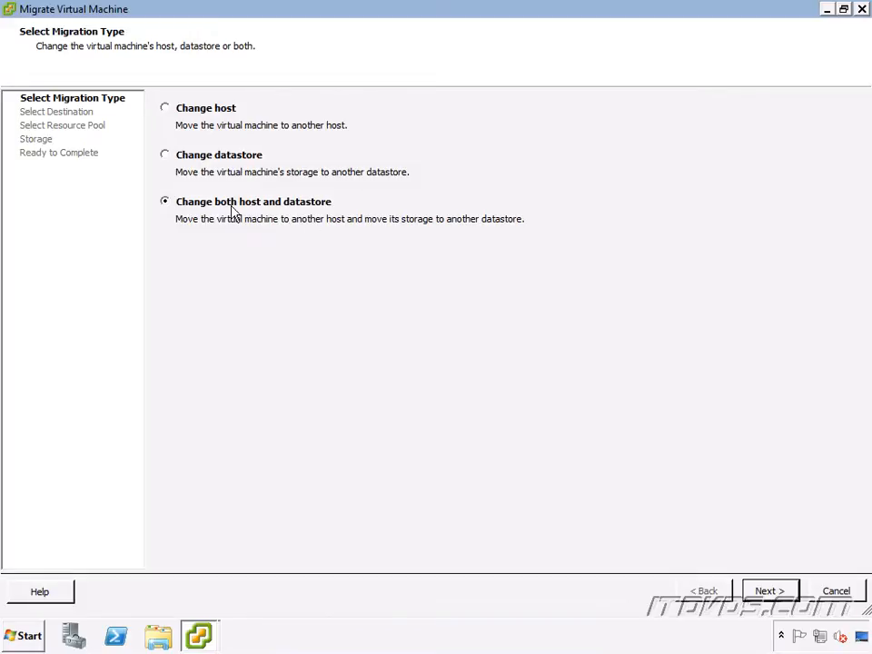
pyautogui.click(766, 590)
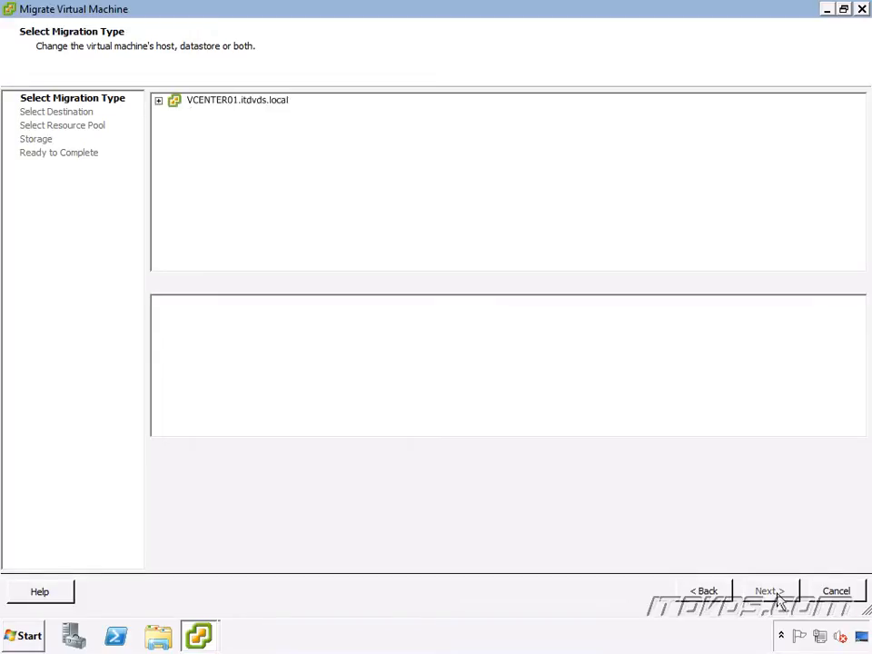
pyautogui.click(766, 590)
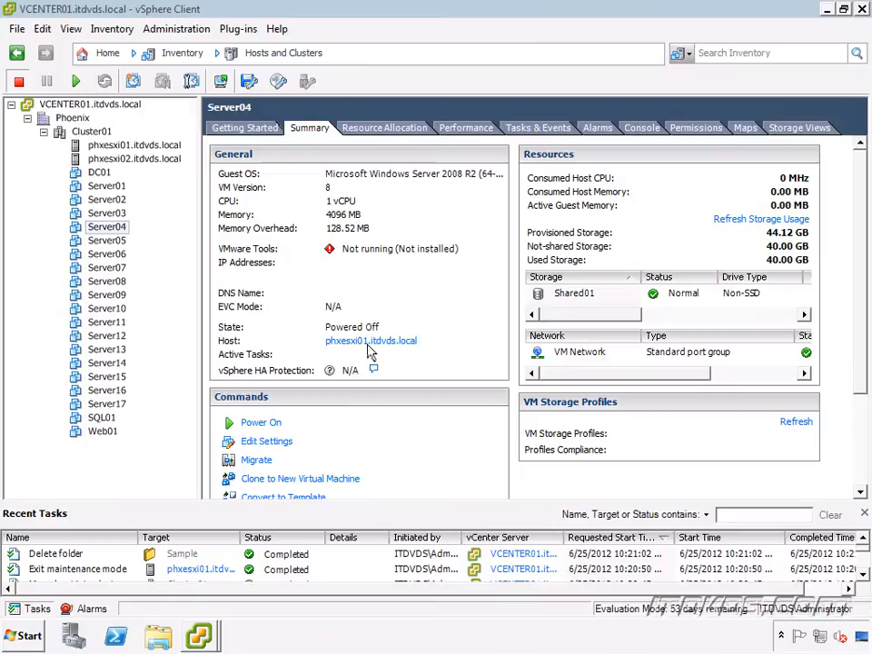
pyautogui.moveTo(199, 636)
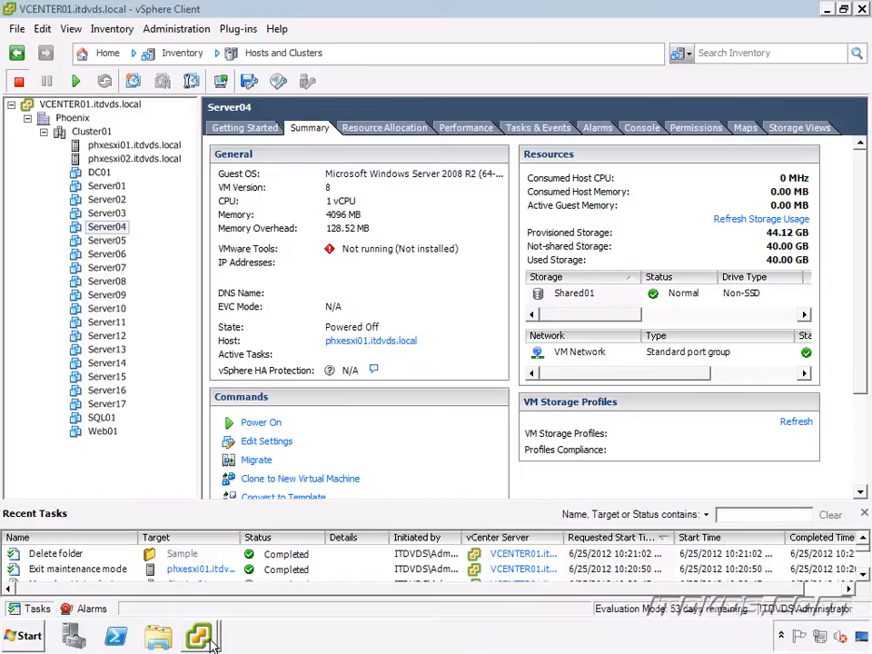
# - Choose phxesxi02.itdvds.local under Cluster01 as the destination host and continue after validation succeeds
pyautogui.click(256, 460)
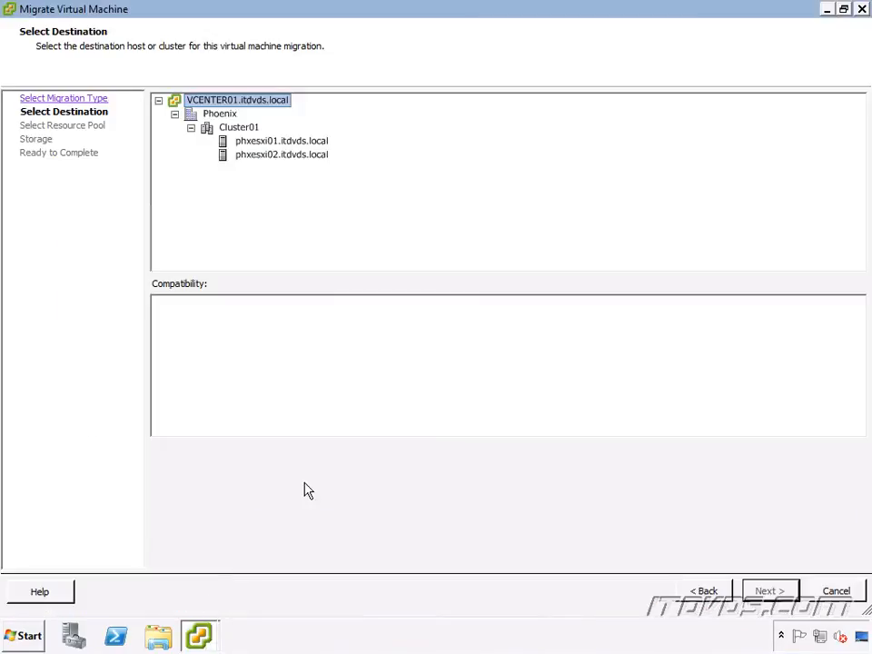
pyautogui.moveTo(262, 162)
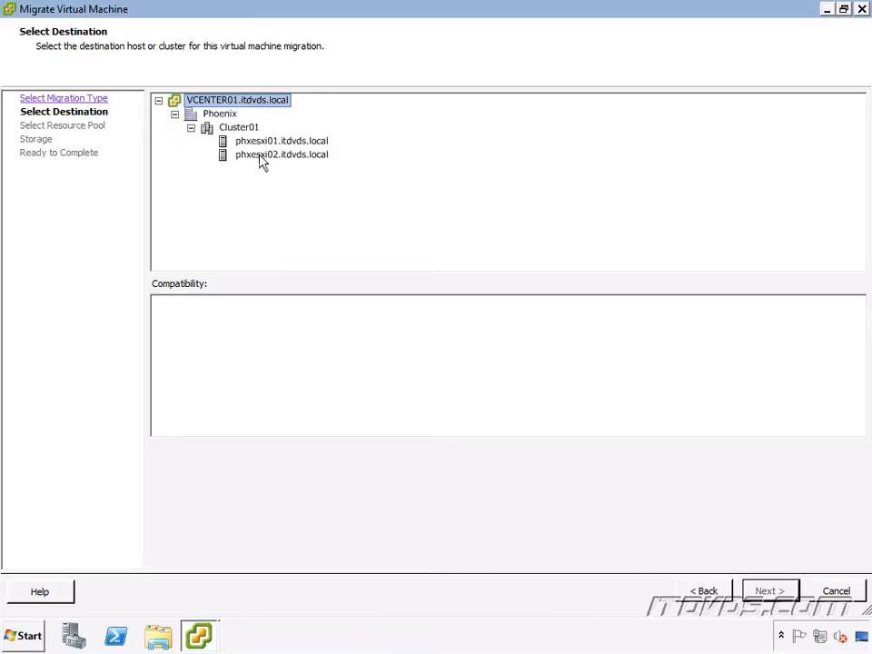
pyautogui.click(280, 152)
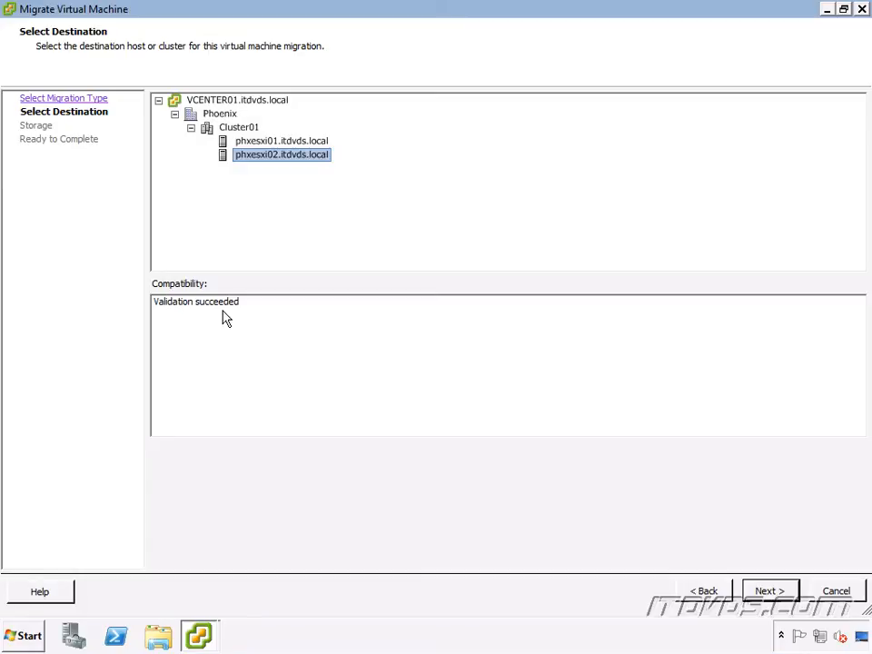
pyautogui.moveTo(265, 145)
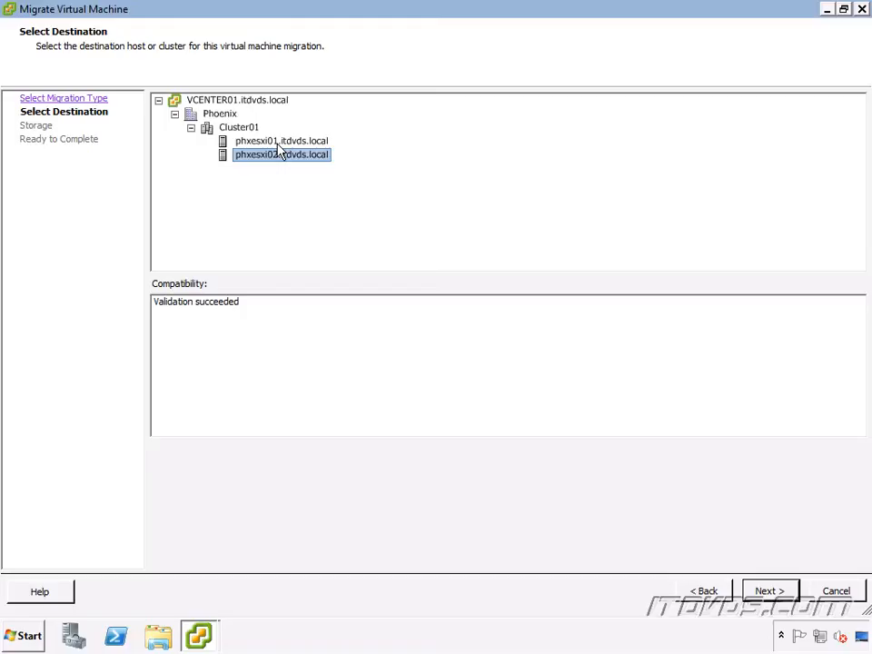
pyautogui.moveTo(221, 312)
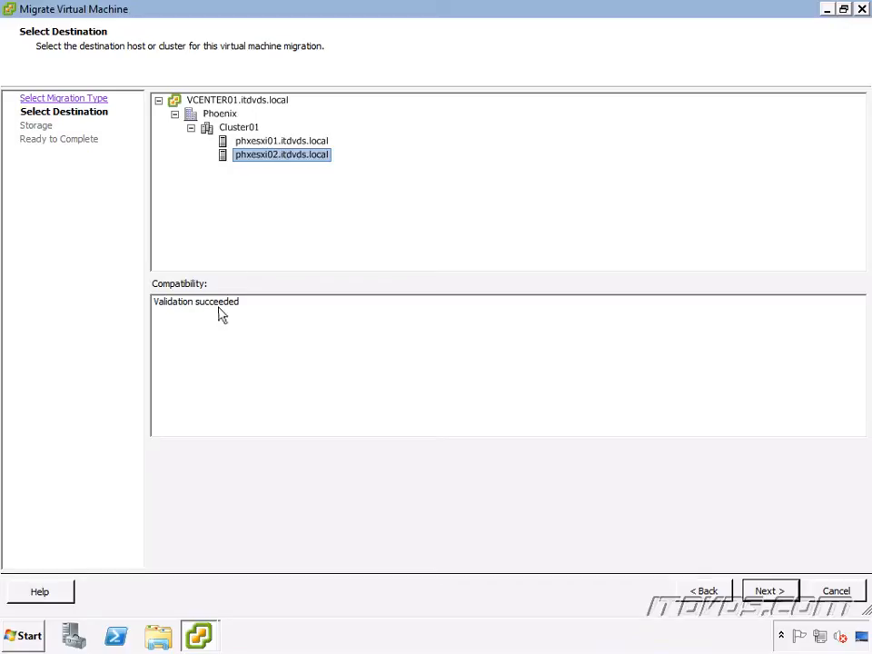
pyautogui.click(768, 590)
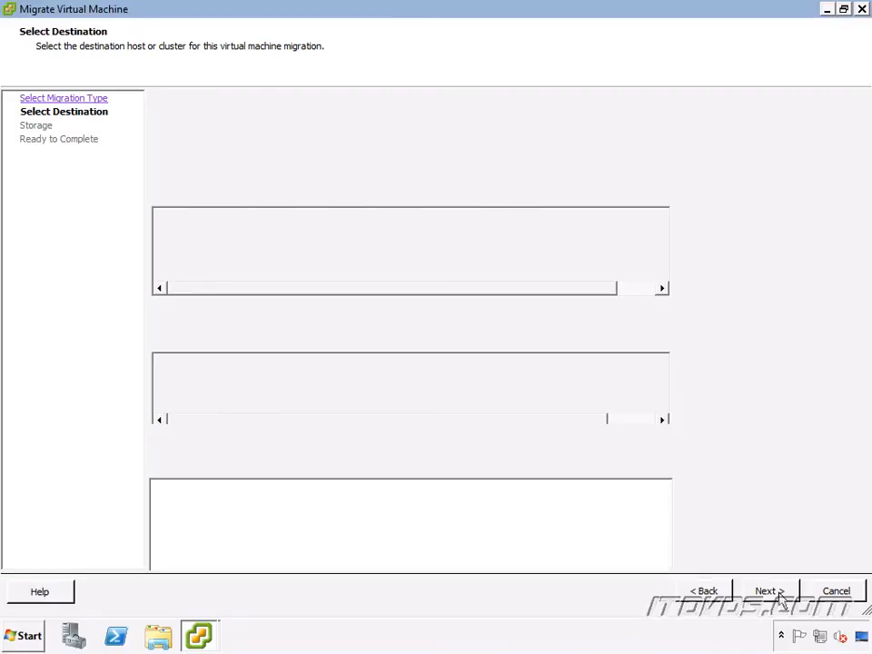
# - Keep the virtual disk format as Same format as source
pyautogui.click(767, 590)
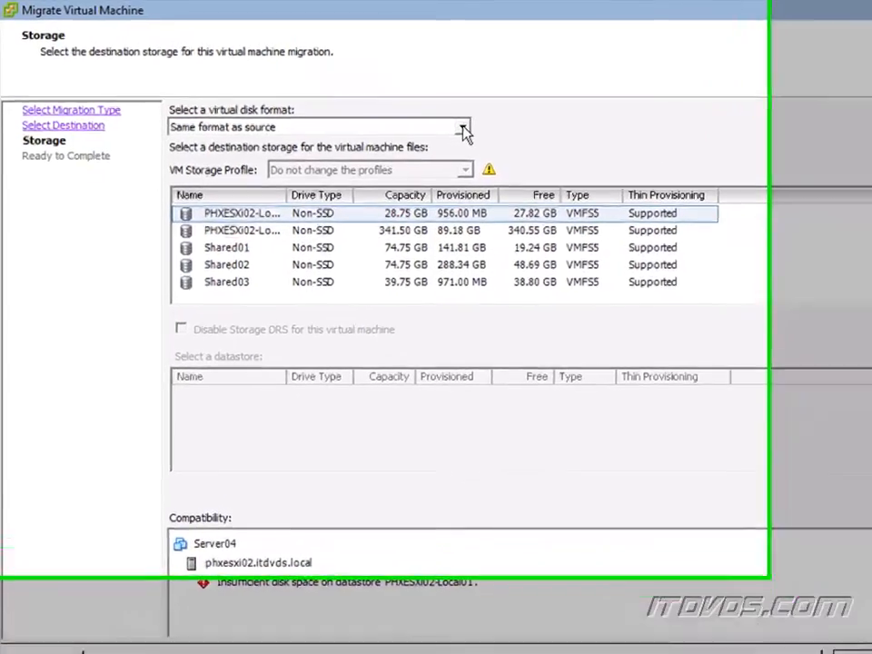
pyautogui.click(462, 127)
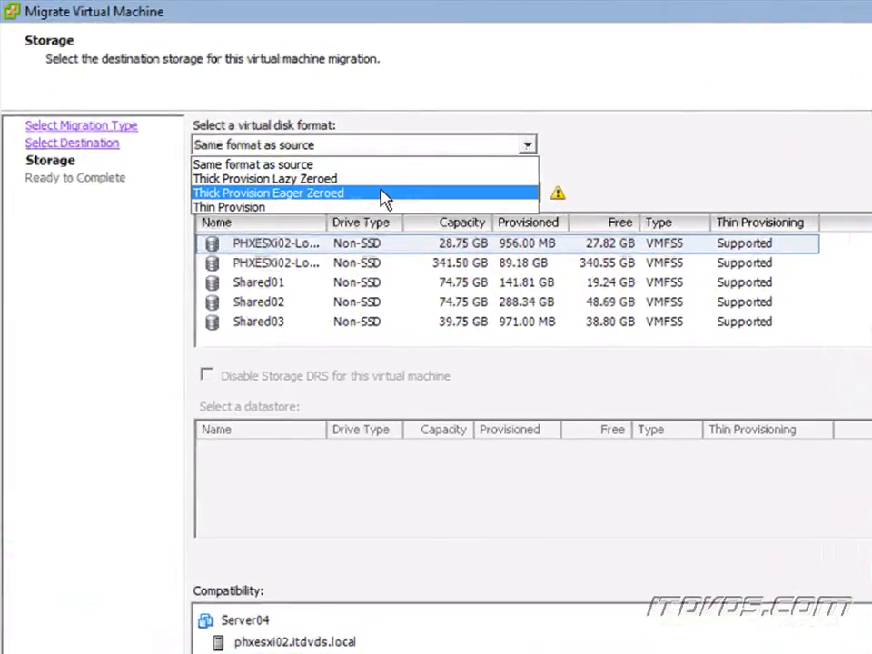
pyautogui.moveTo(382, 178)
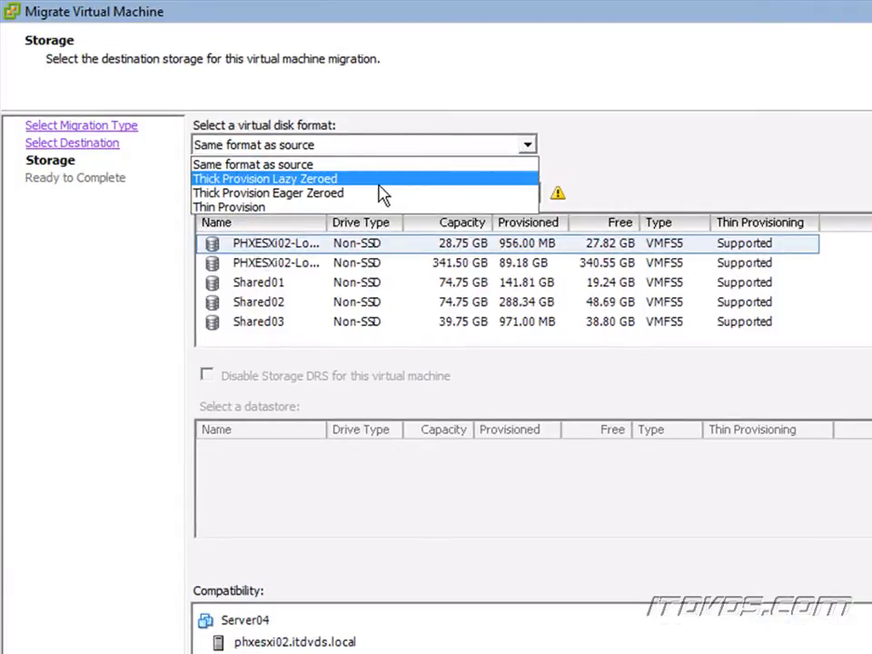
pyautogui.moveTo(381, 186)
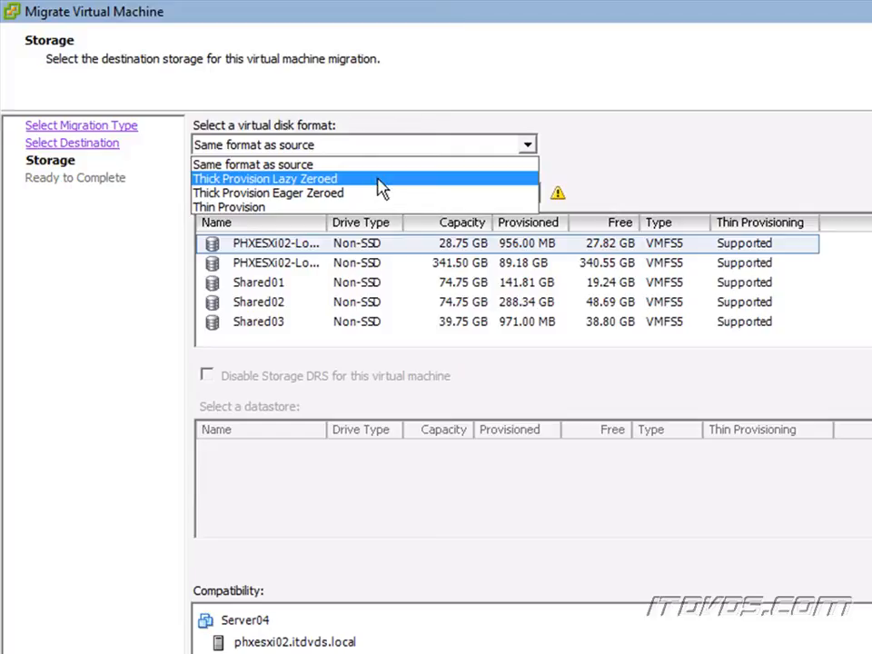
pyautogui.moveTo(334, 207)
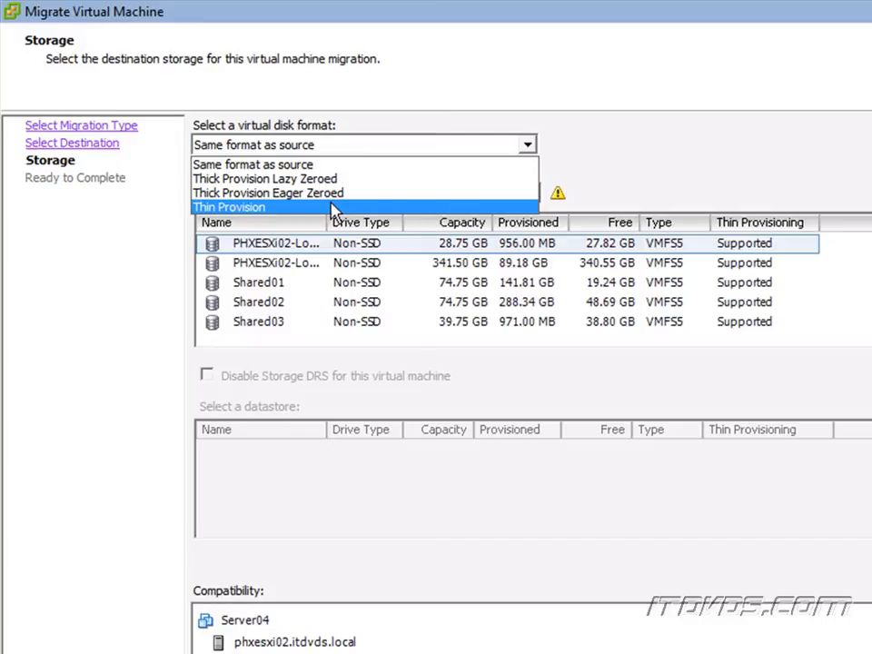
pyautogui.click(255, 145)
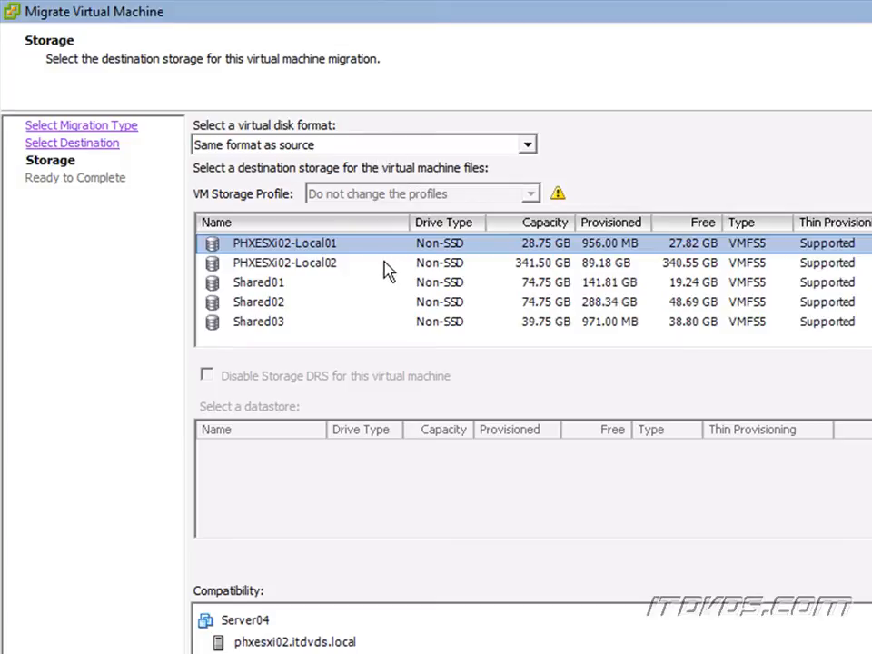
pyautogui.moveTo(316, 268)
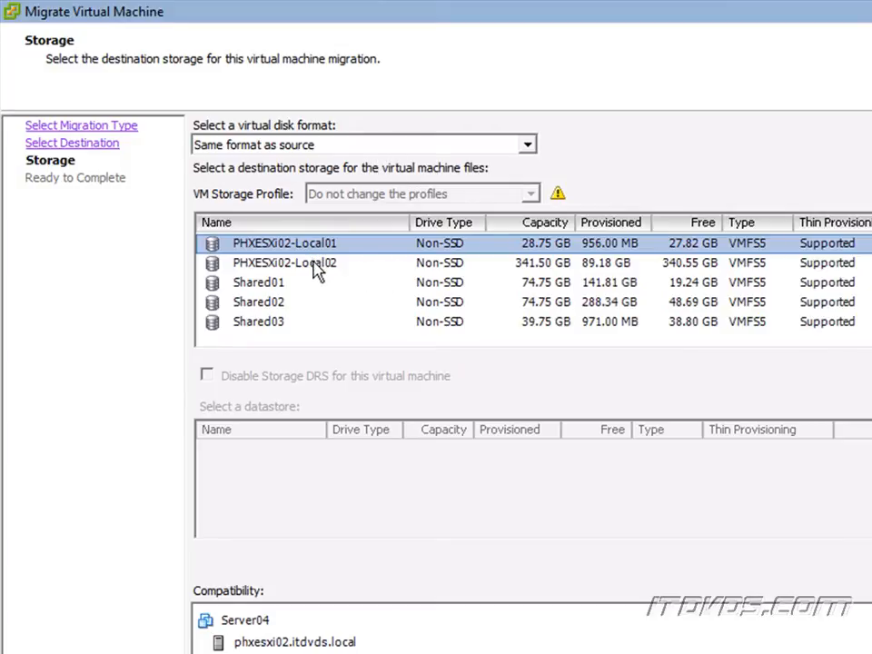
pyautogui.moveTo(287, 305)
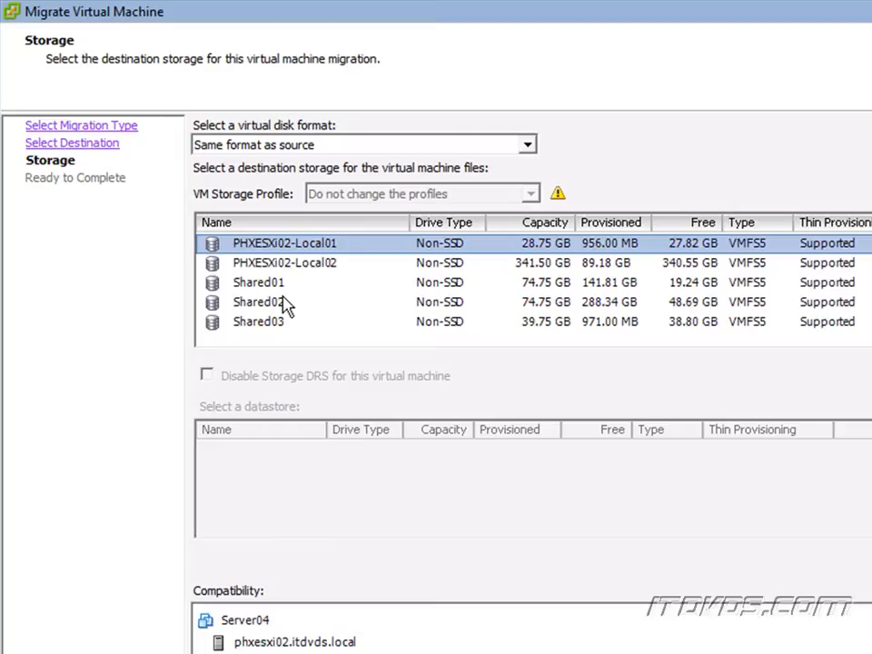
pyautogui.moveTo(294, 265)
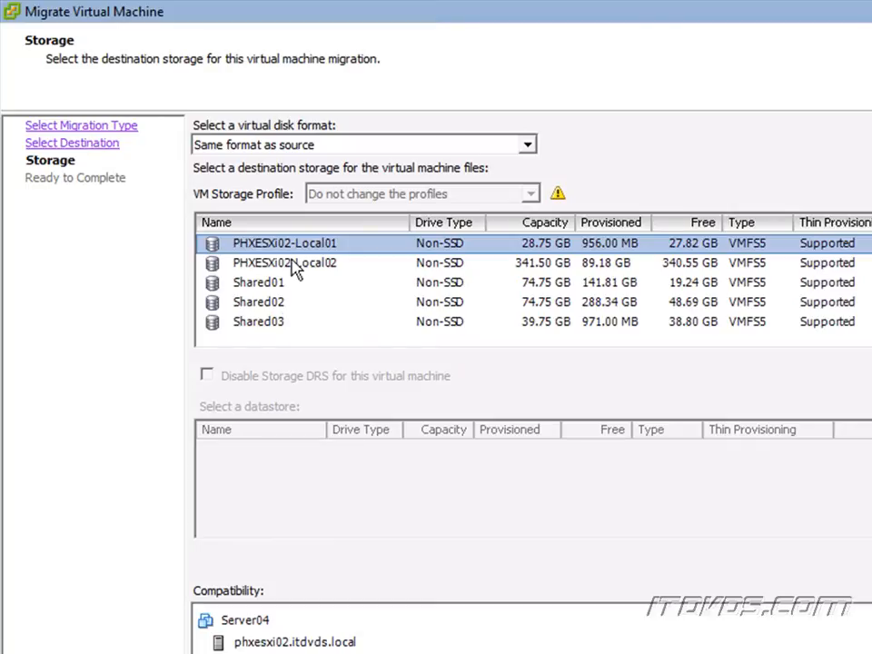
pyautogui.moveTo(277, 291)
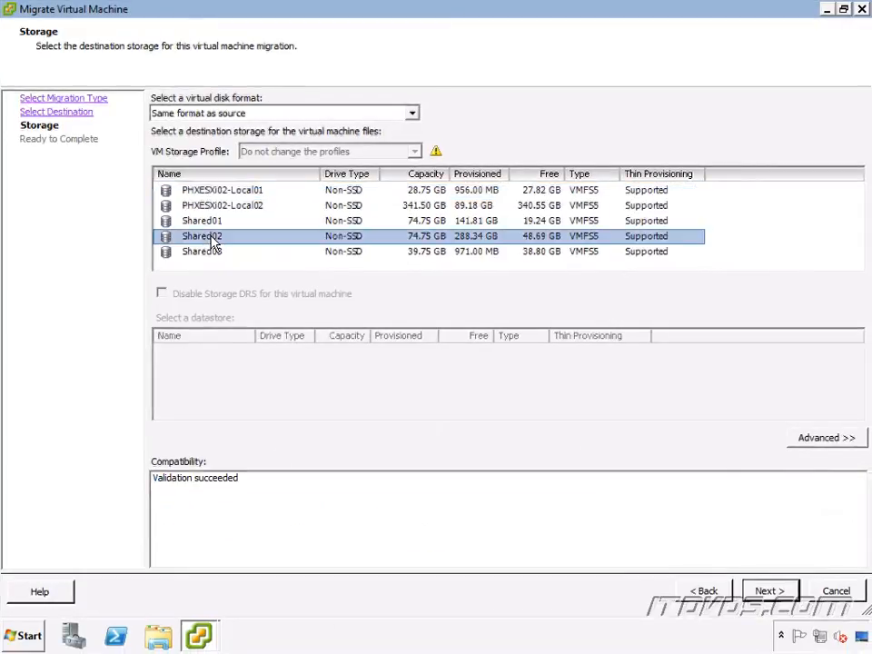
pyautogui.moveTo(198, 489)
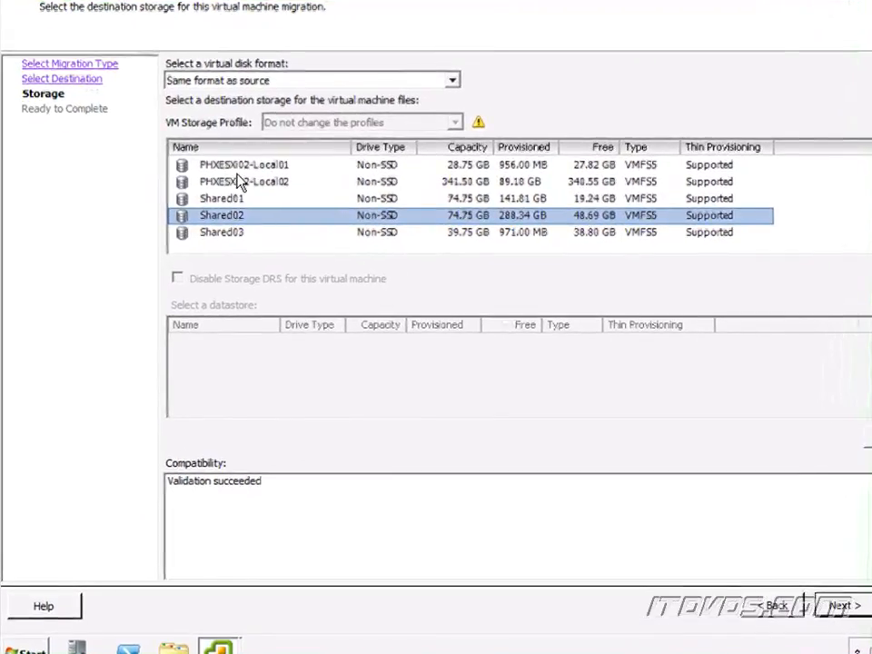
# - Try PHXESXi02-Local01 and Local02, then settle on Shared02 as the destination datastore
pyautogui.click(243, 163)
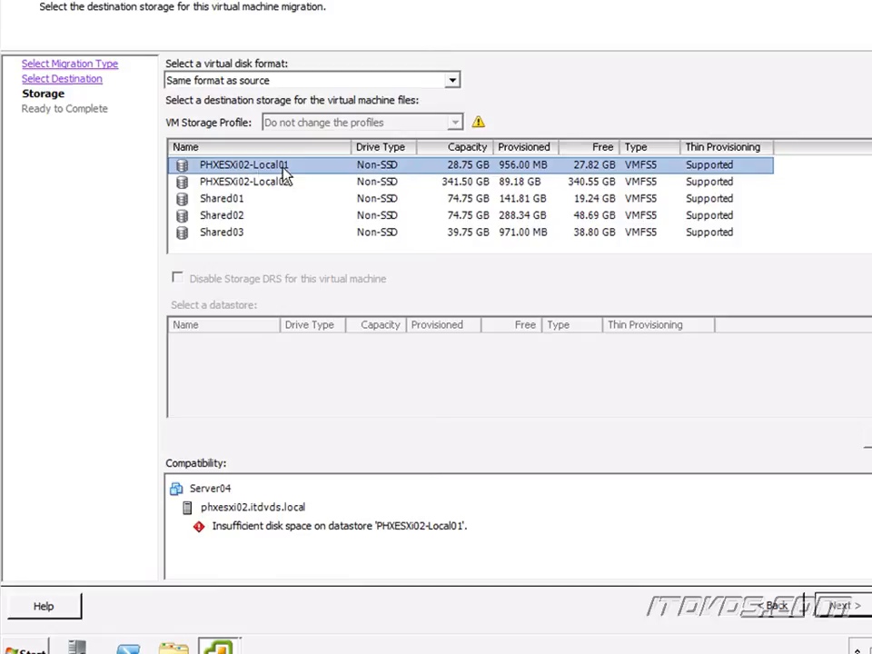
pyautogui.moveTo(287, 527)
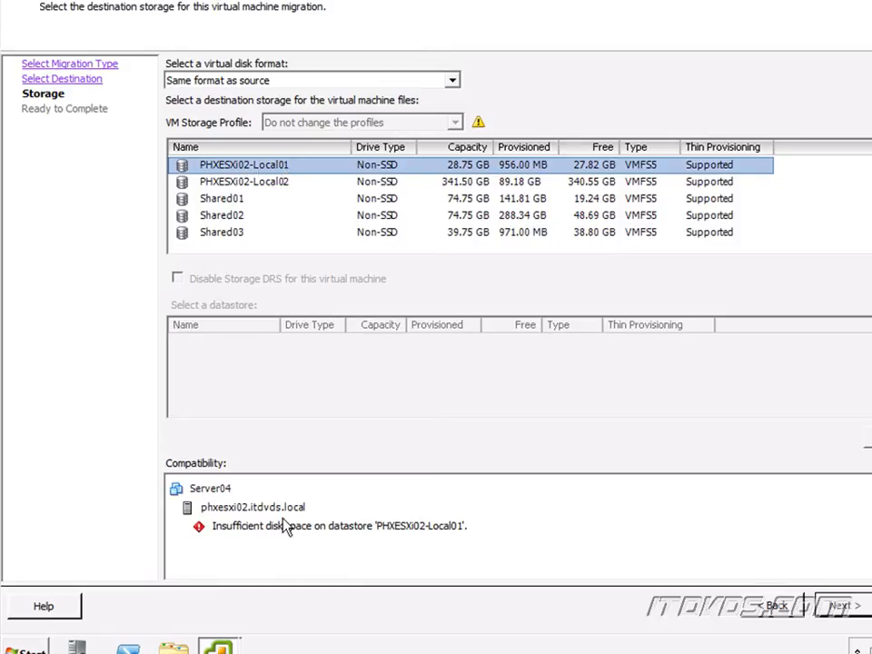
pyautogui.moveTo(359, 537)
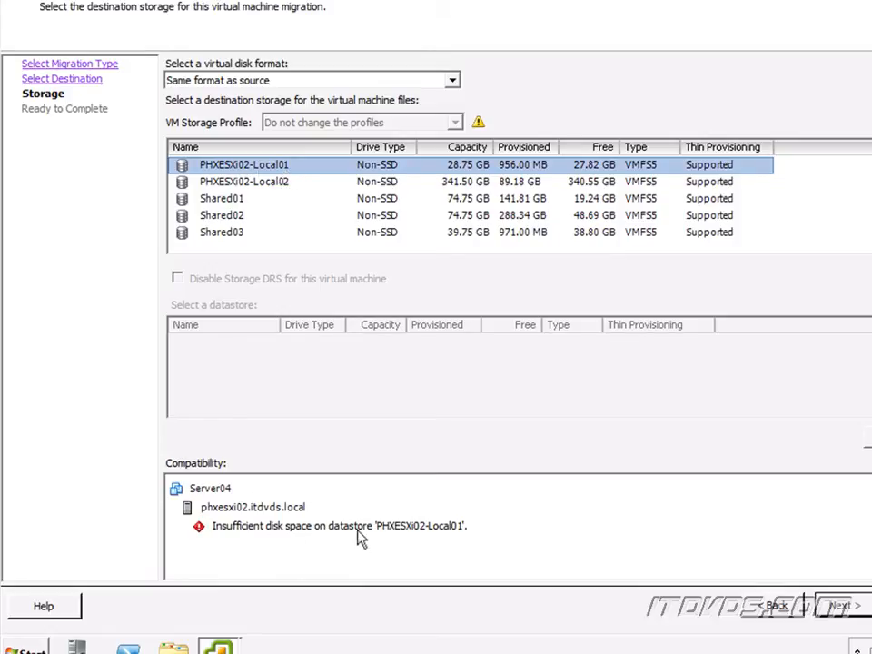
pyautogui.click(244, 181)
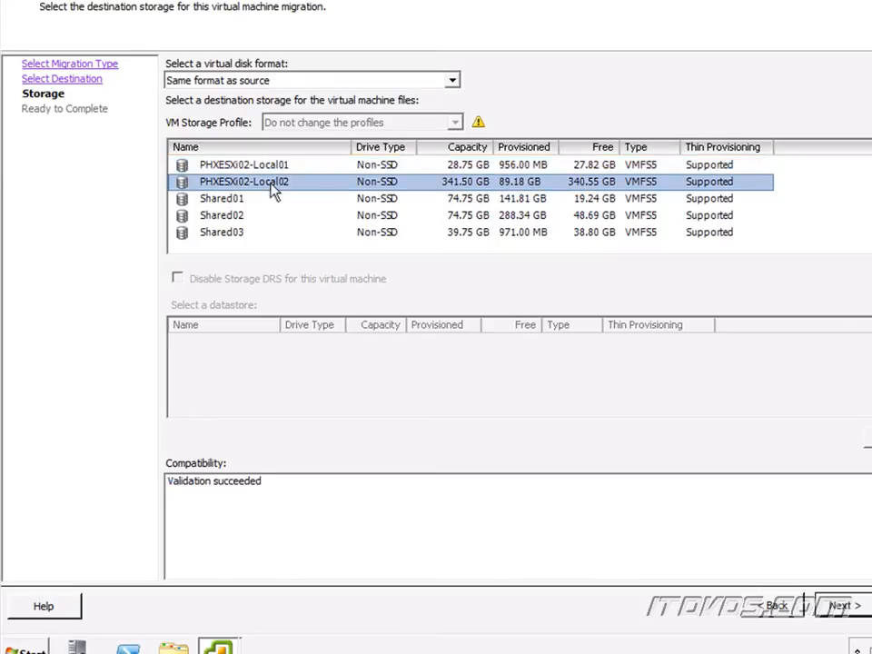
pyautogui.moveTo(287, 236)
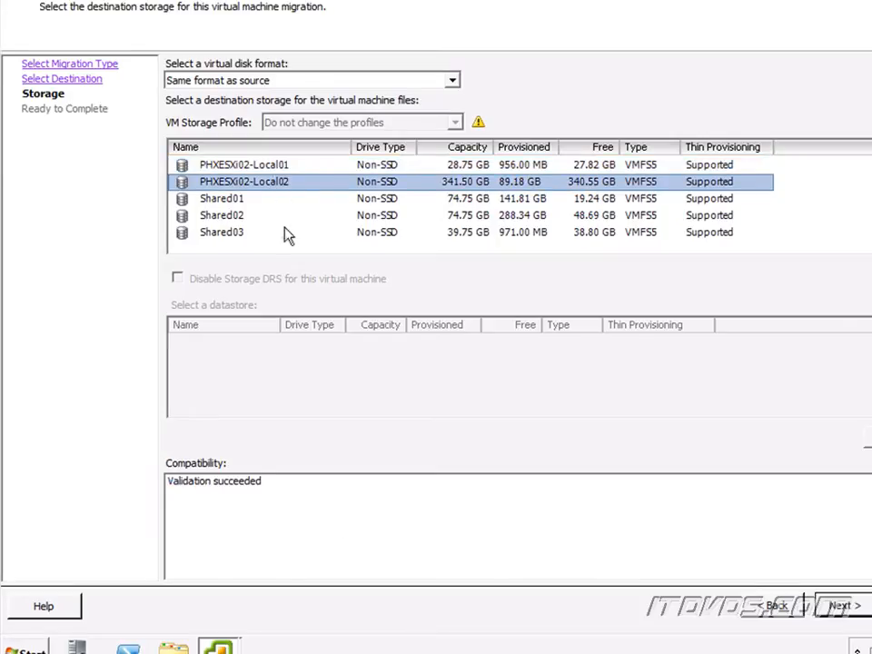
pyautogui.click(222, 214)
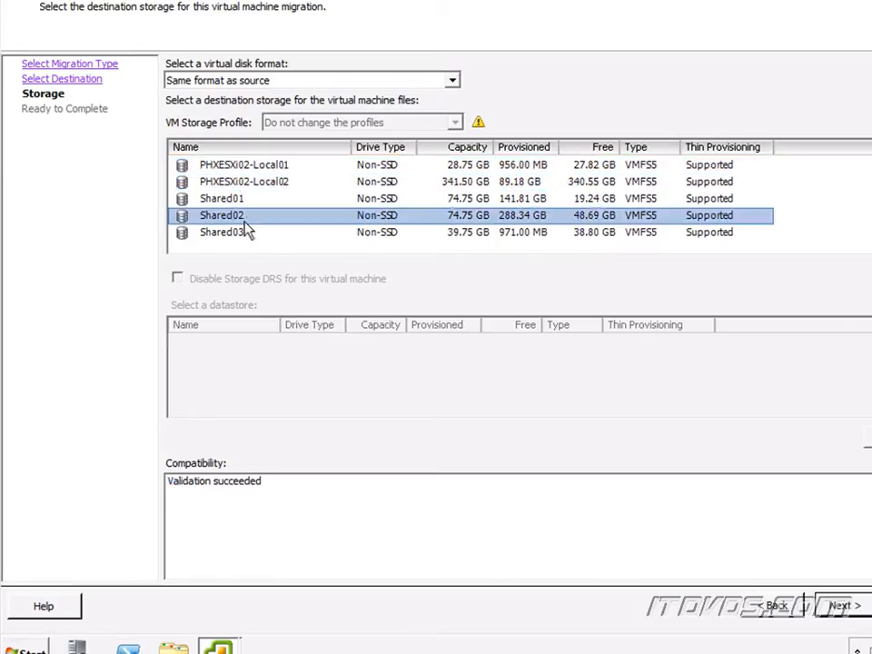
pyautogui.moveTo(257, 494)
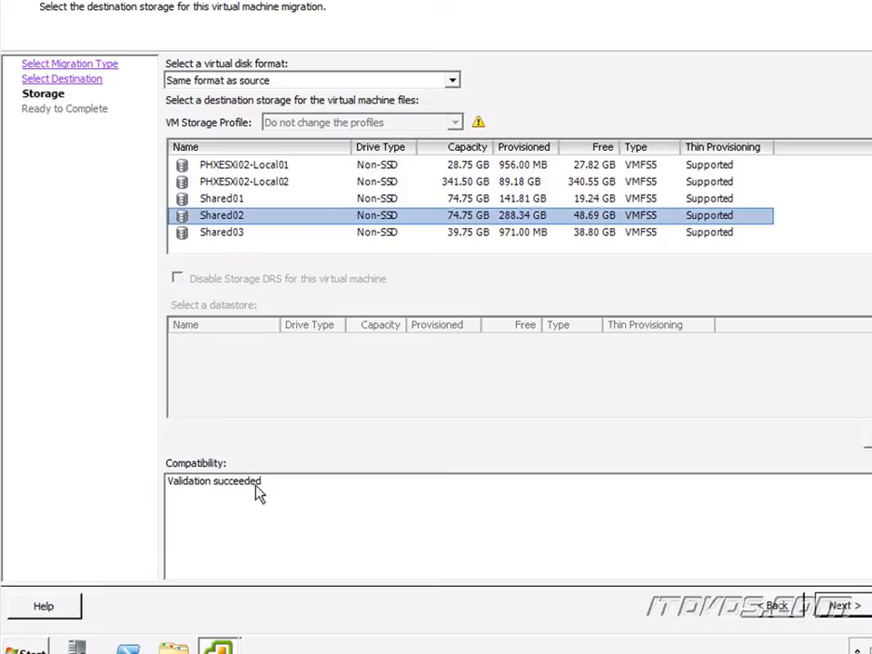
pyautogui.moveTo(839, 606)
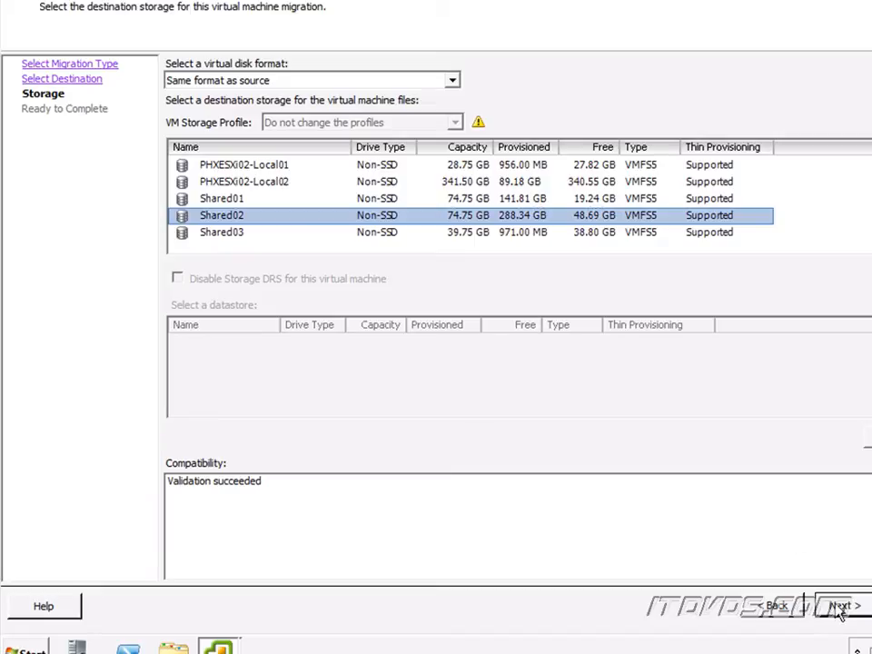
# - Review the summary and finish, migrating Server04 to phxesxi02 on Shared02
pyautogui.click(839, 605)
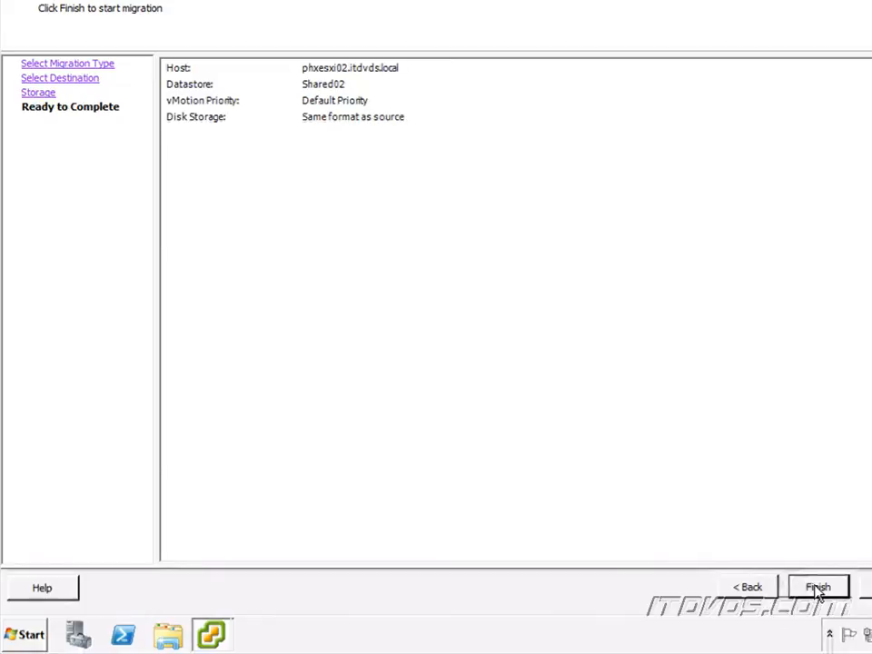
pyautogui.click(818, 587)
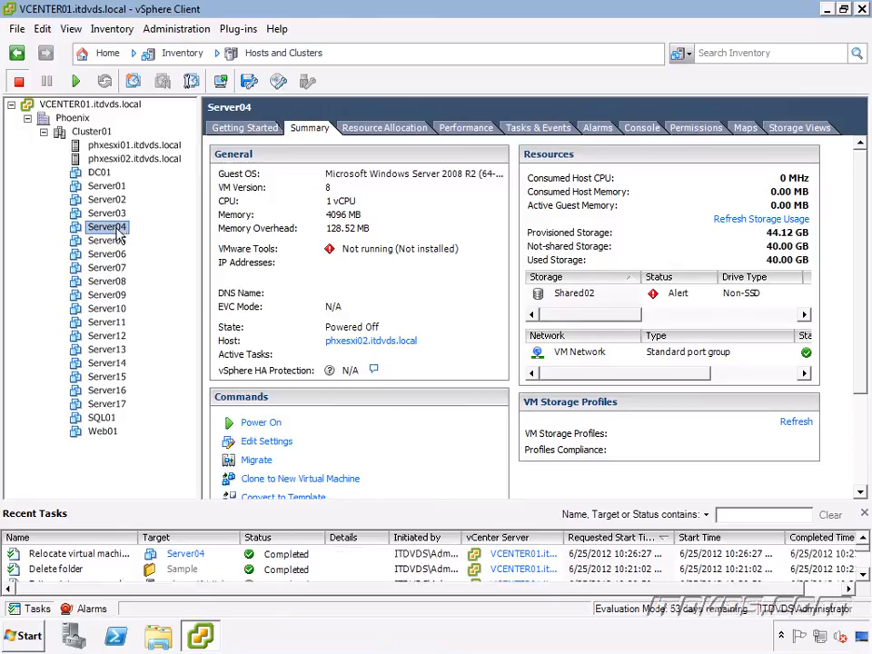
pyautogui.moveTo(362, 354)
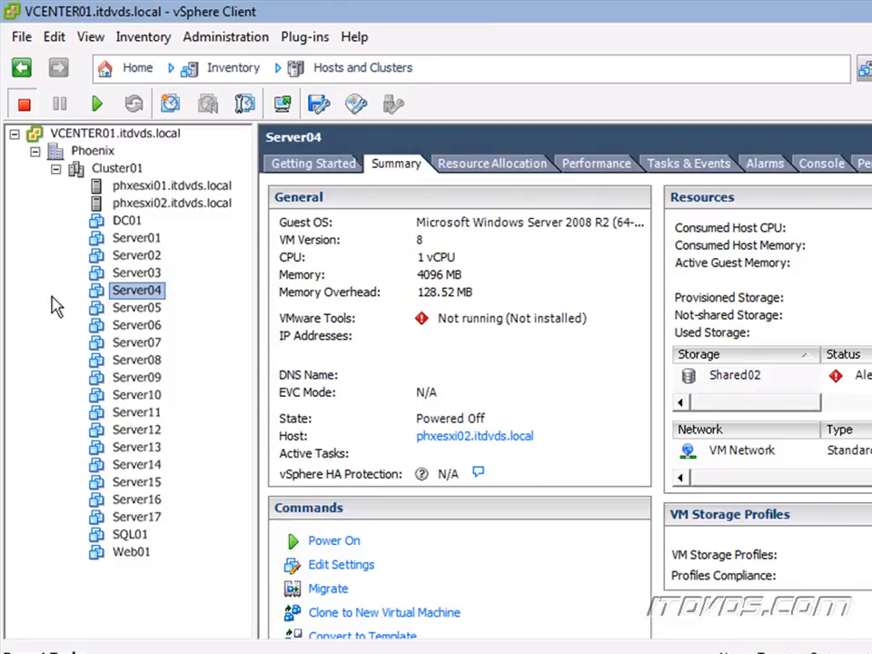
pyautogui.moveTo(473, 436)
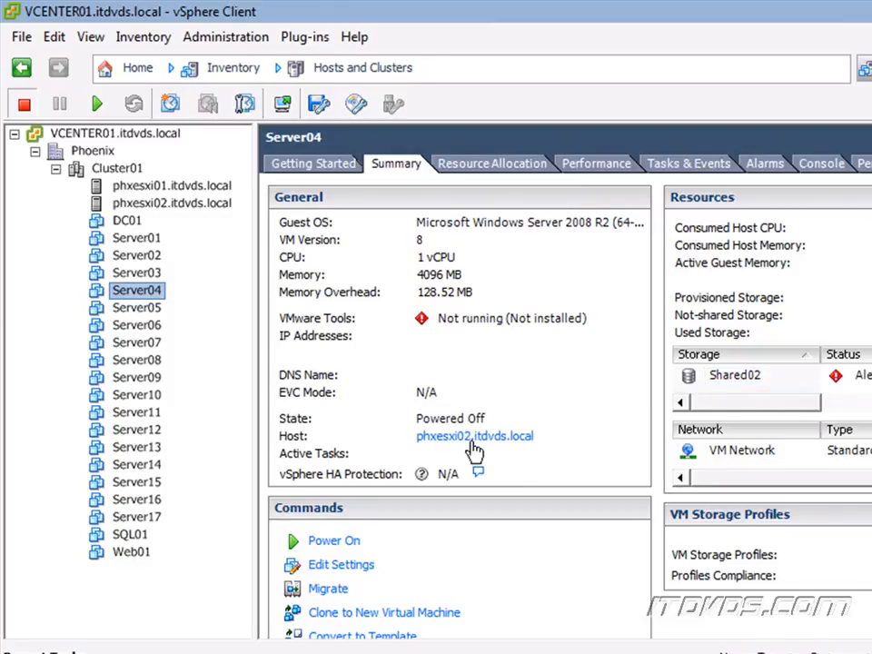
pyautogui.moveTo(262, 385)
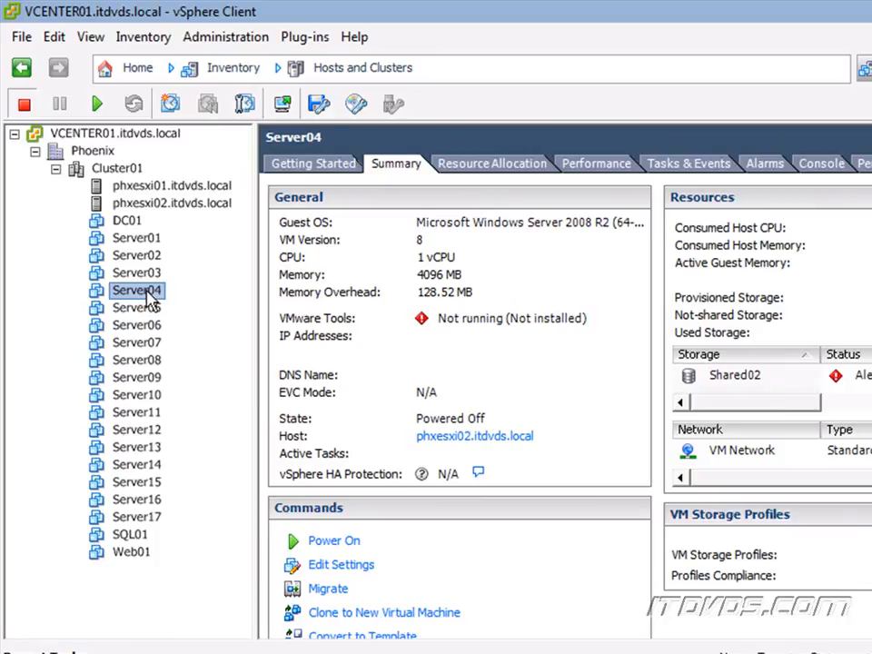
pyautogui.moveTo(167, 307)
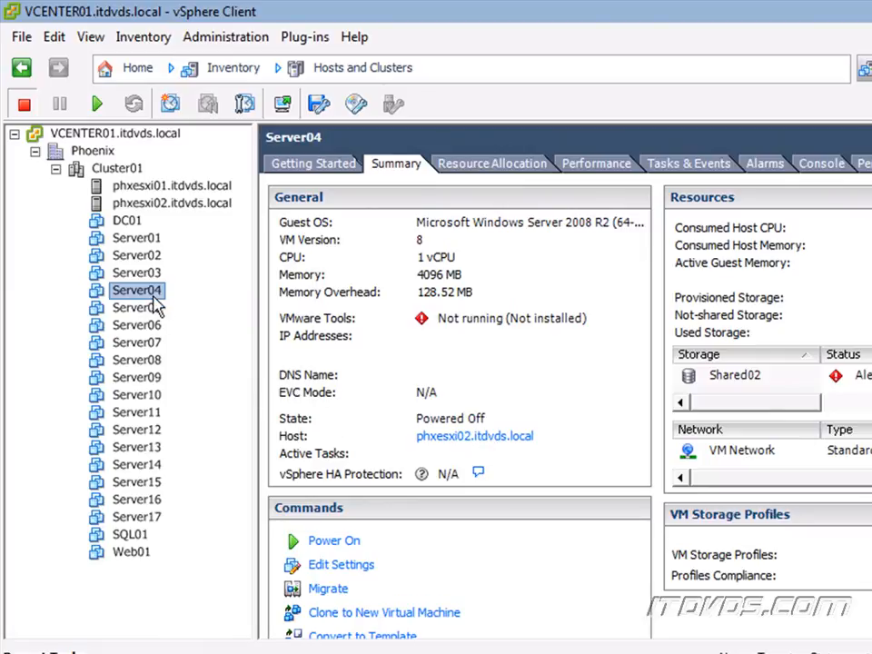
# - Set up a host-only migration of Server04 to phxesxi01.itdvds.local, reaching the final review
pyautogui.rightClick(137, 291)
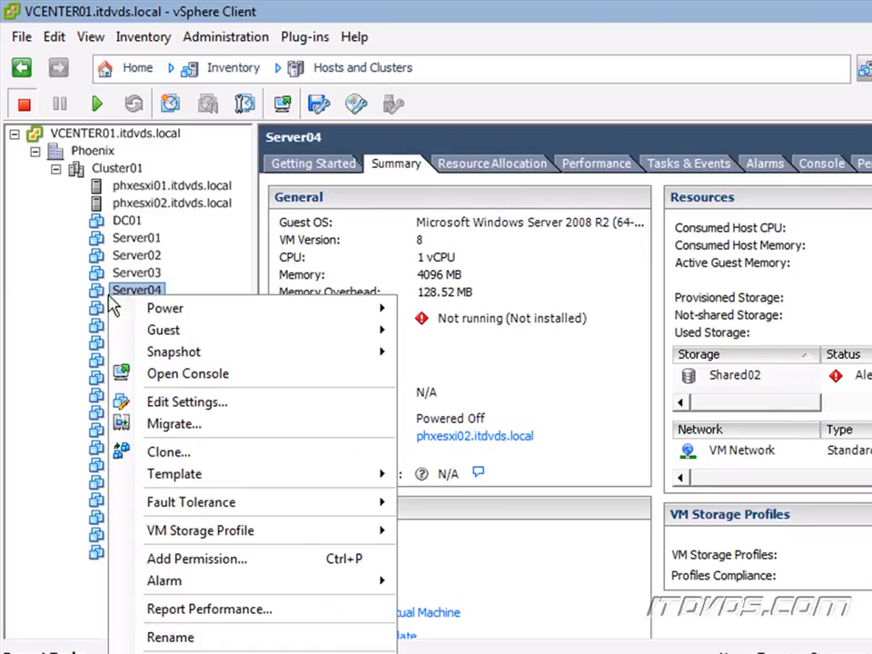
pyautogui.click(175, 423)
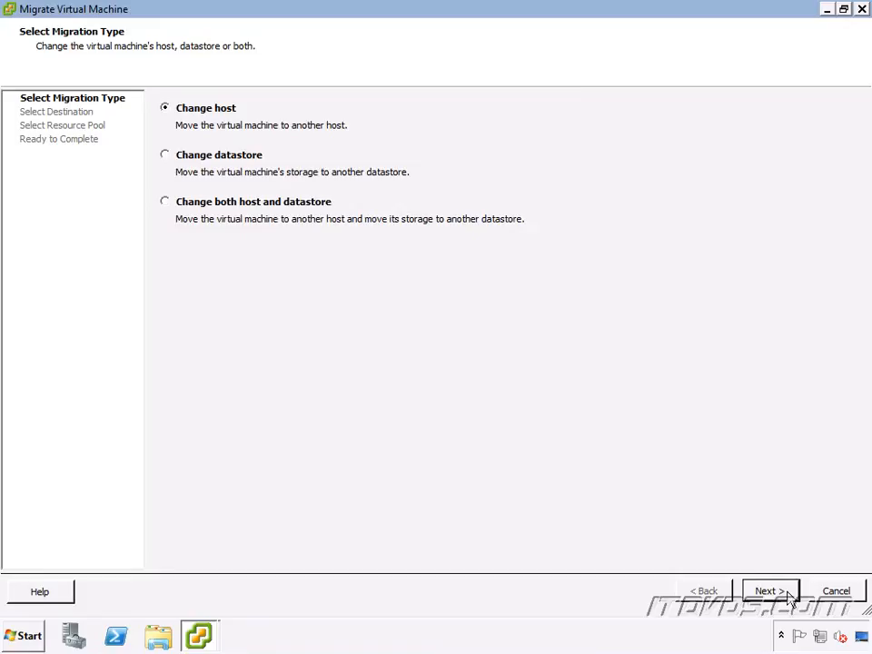
pyautogui.click(769, 590)
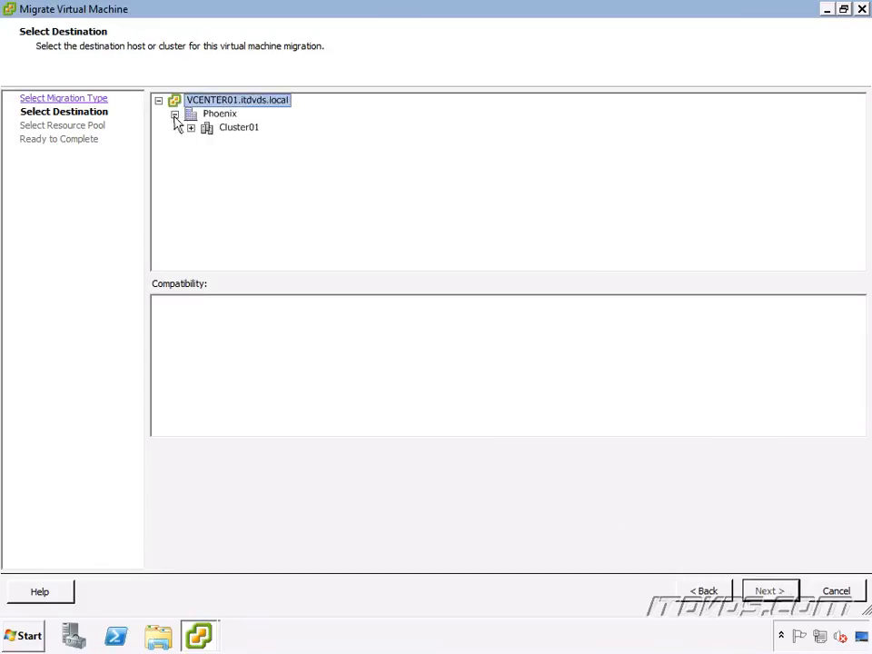
pyautogui.click(190, 127)
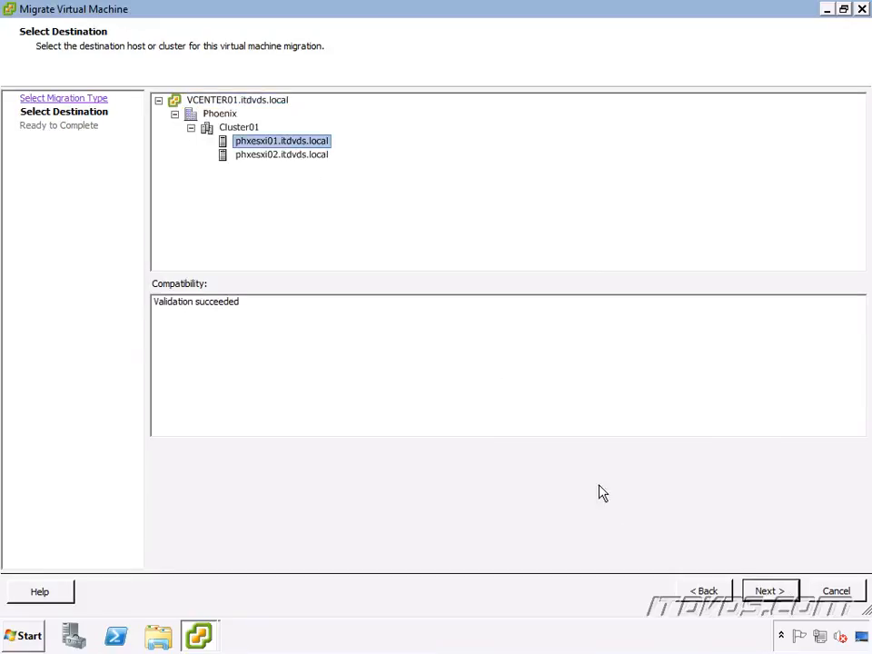
pyautogui.click(768, 590)
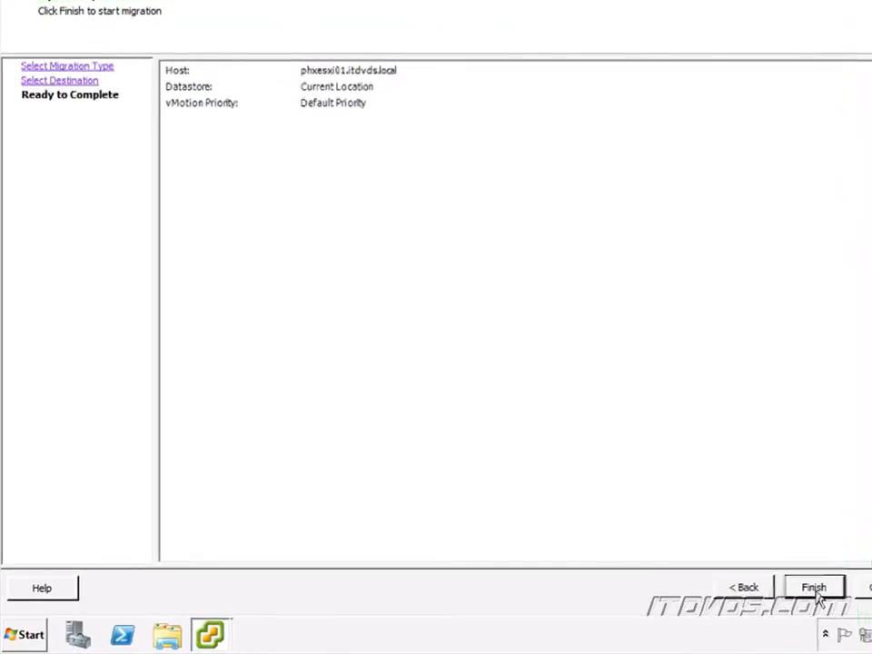
# - Finish the migration, moving Server04 back to phxesxi01 with storage left on Shared02
pyautogui.click(814, 587)
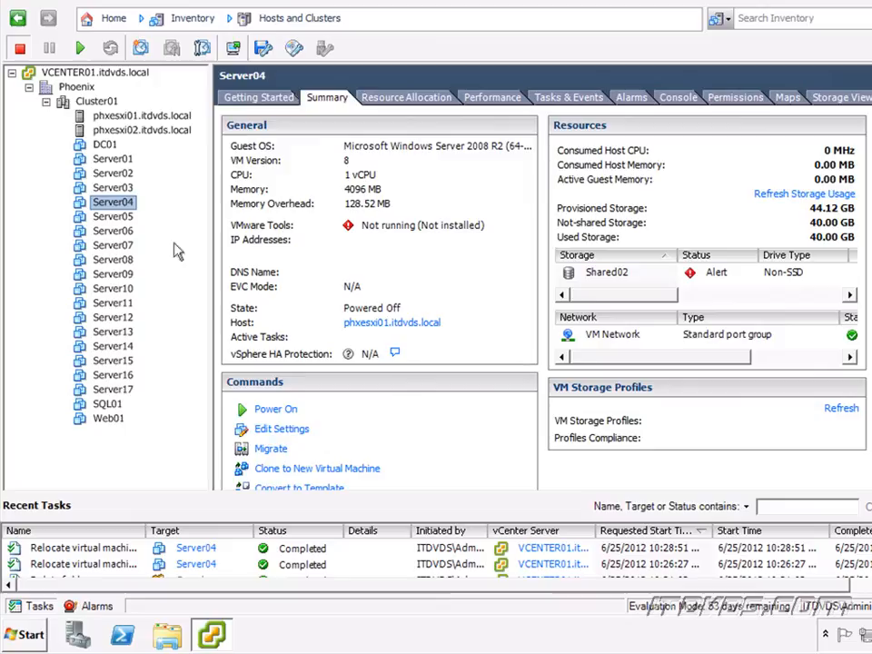
pyautogui.moveTo(312, 543)
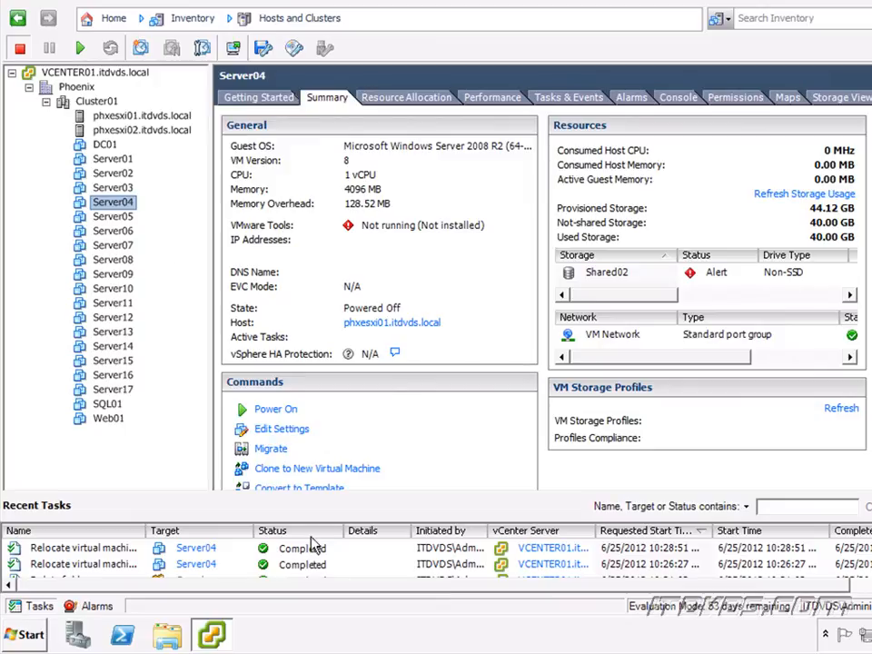